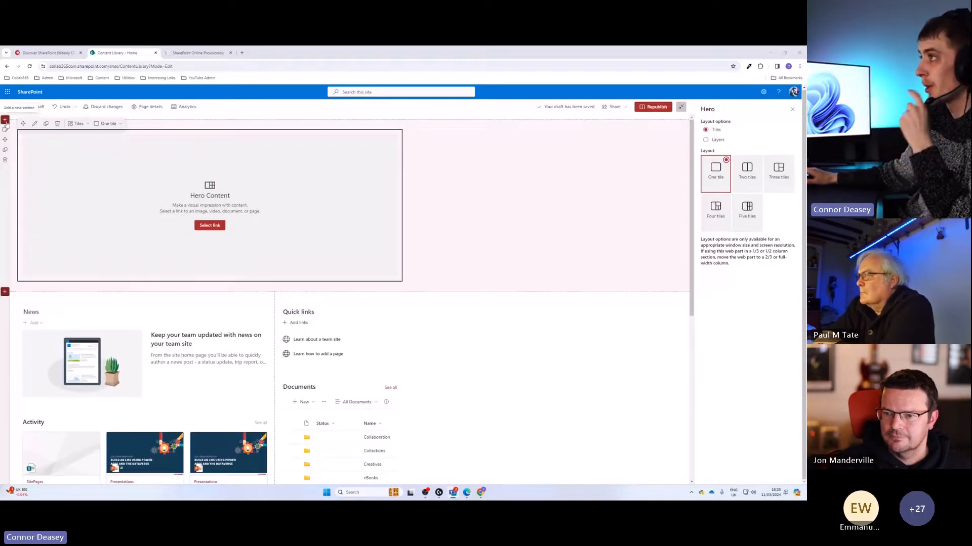
Step: Add a Vertical section from the section layouts beside the Hero area
{"action": "left_click", "coordinate": [5, 120]}
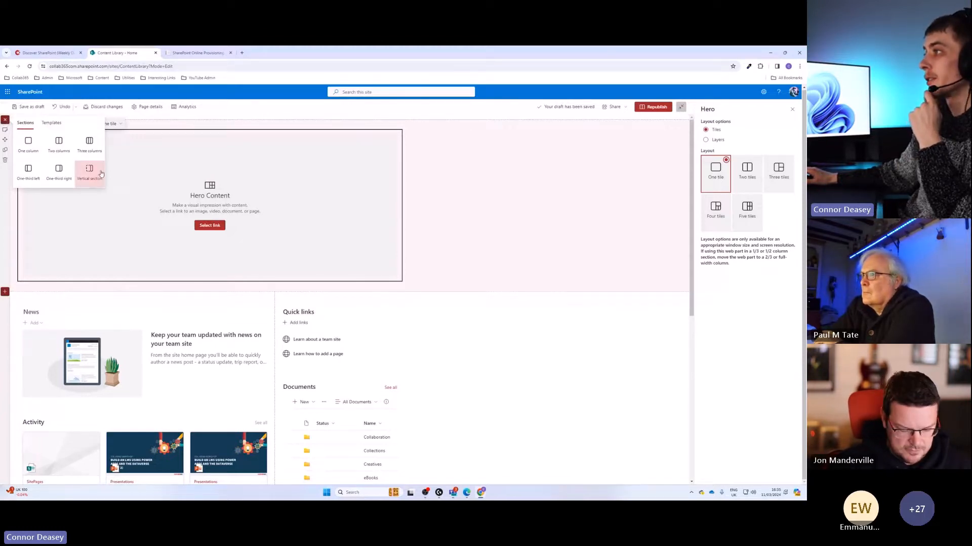
{"action": "left_click", "coordinate": [90, 172]}
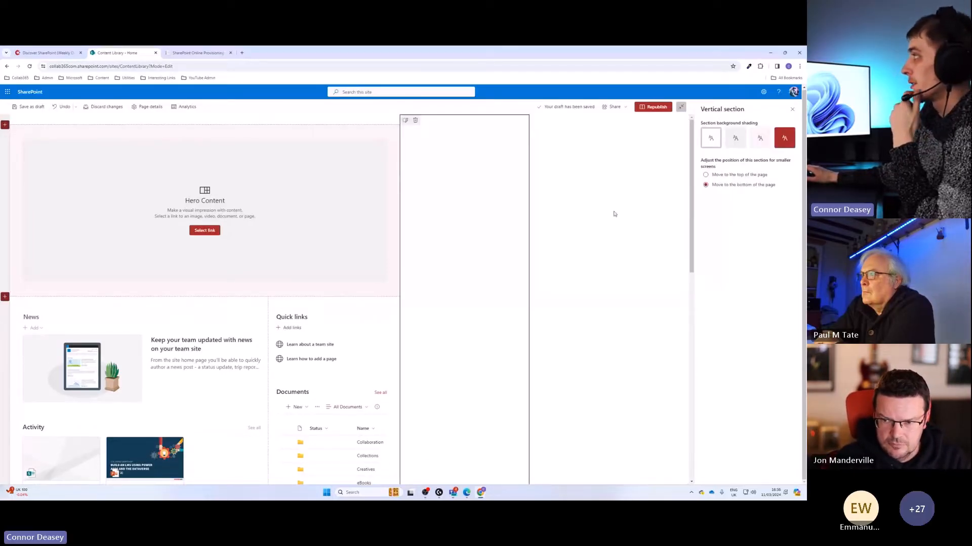
Step: Dismiss the Vertical section settings pane, leaving the empty column beside the hero
{"action": "left_click", "coordinate": [791, 108]}
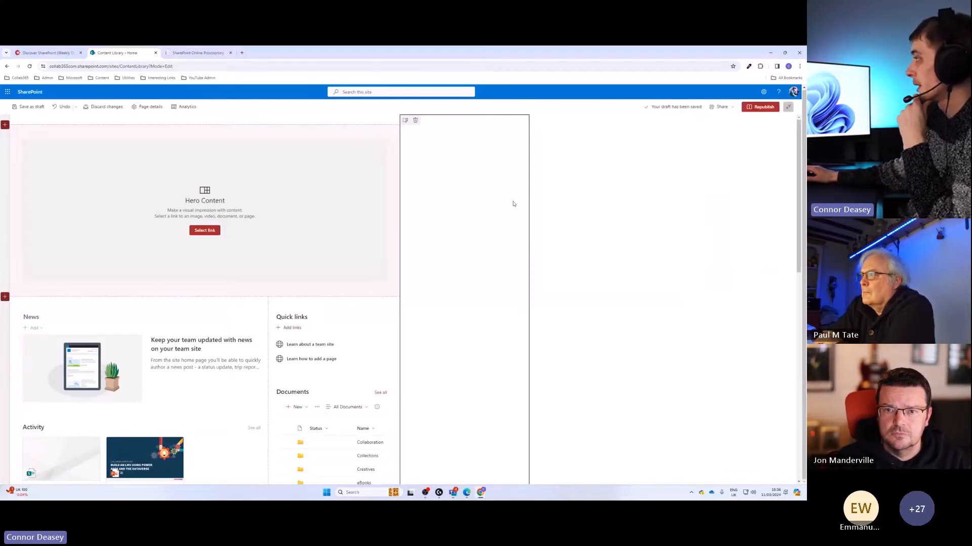
{"action": "mouse_move", "coordinate": [620, 192]}
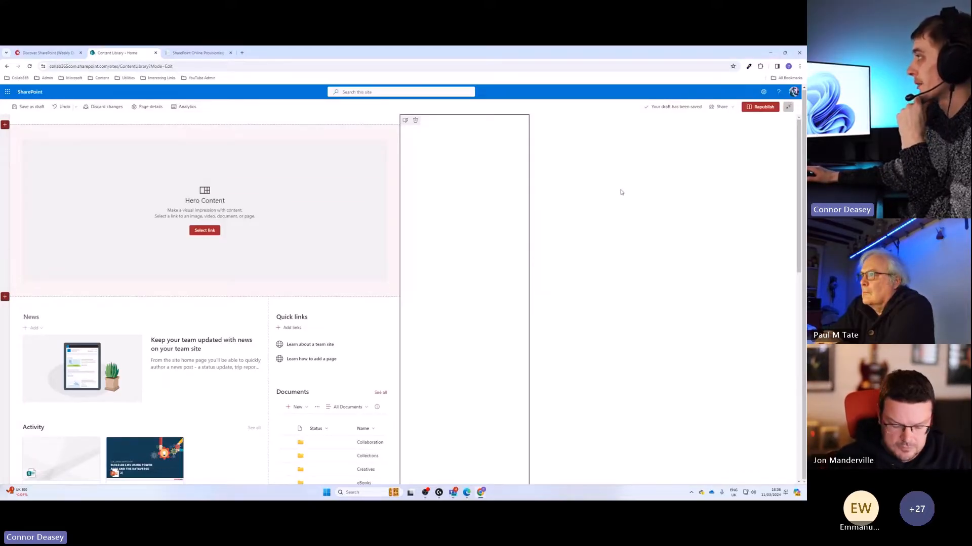
{"action": "mouse_move", "coordinate": [476, 199]}
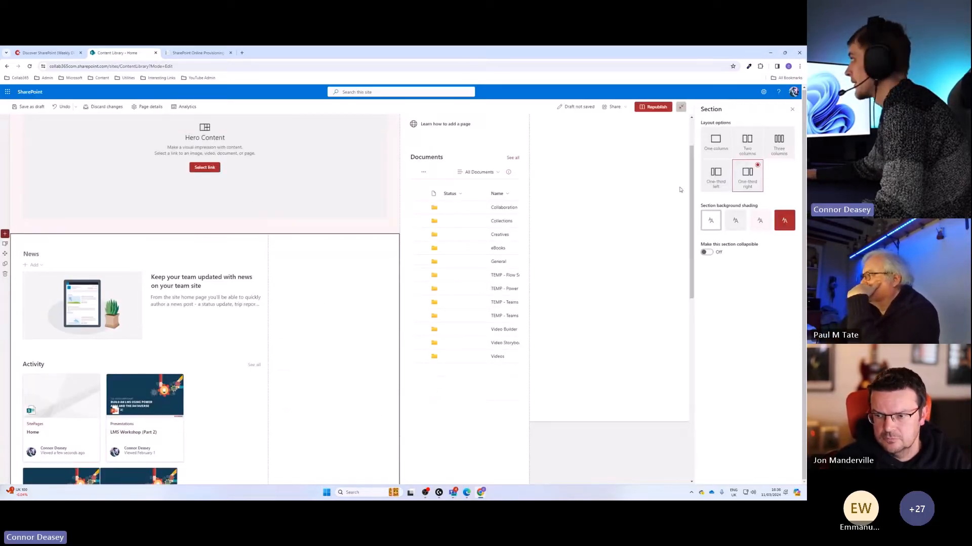
Step: Switch the News section to One column and republish the home page, confirming the prompt
{"action": "scroll", "scroll_direction": "down", "scroll_amount": 3}
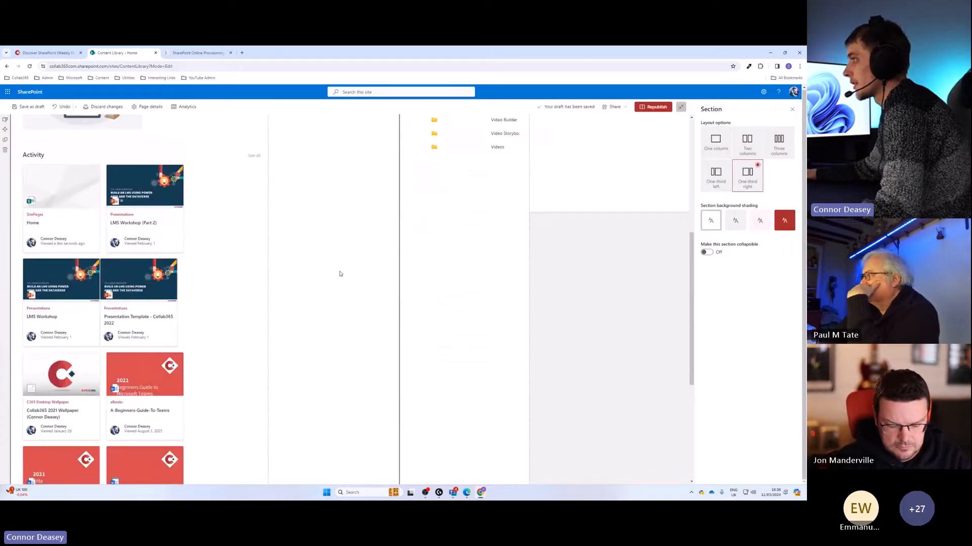
{"action": "left_click", "coordinate": [716, 142]}
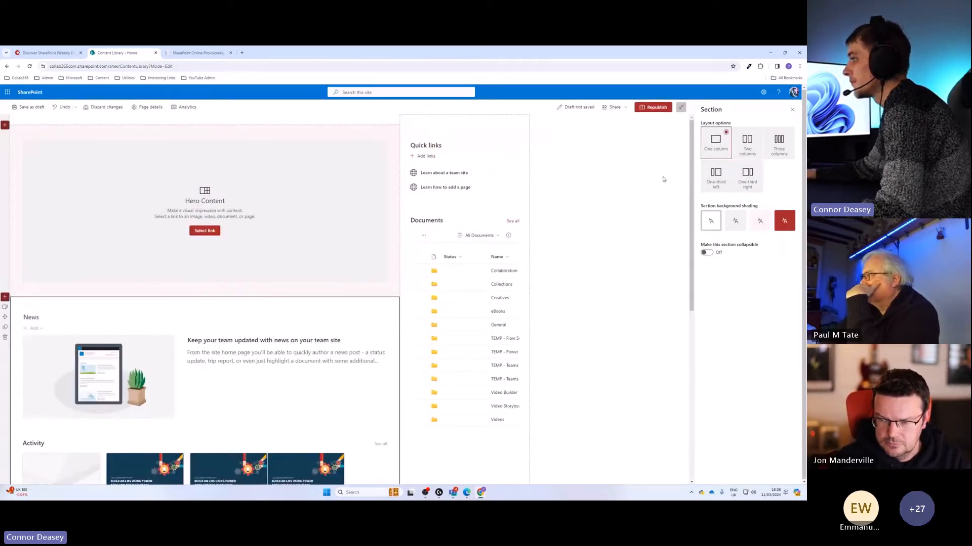
{"action": "left_click", "coordinate": [655, 107]}
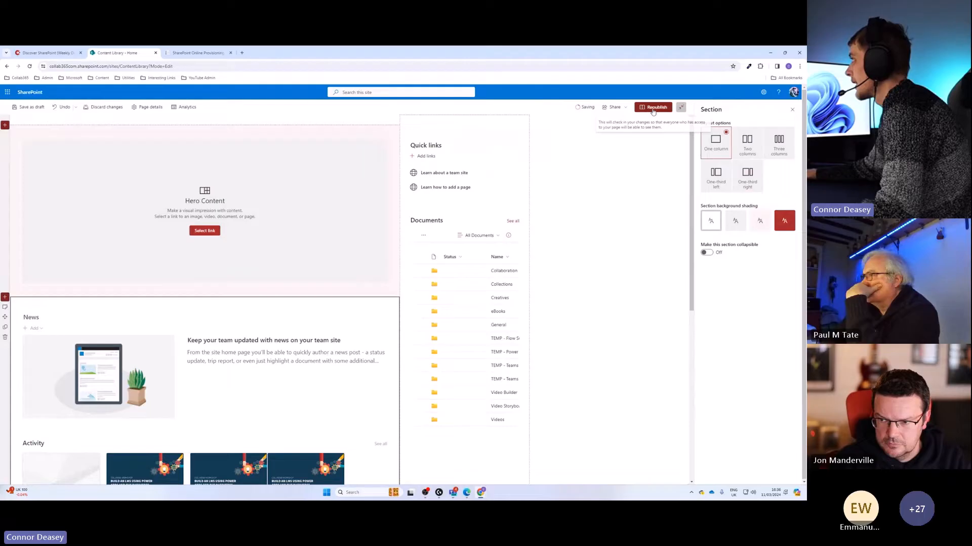
{"action": "left_click", "coordinate": [653, 106]}
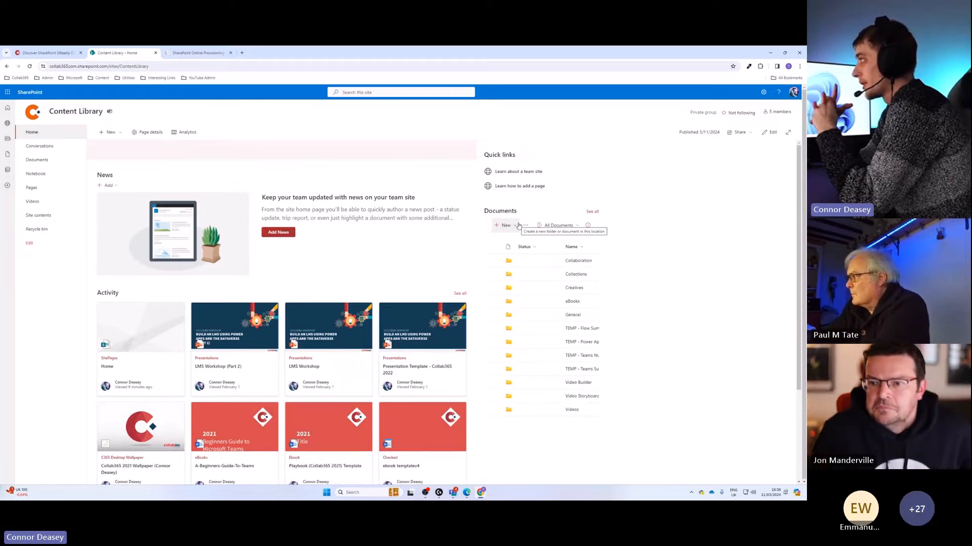
{"action": "mouse_move", "coordinate": [581, 185]}
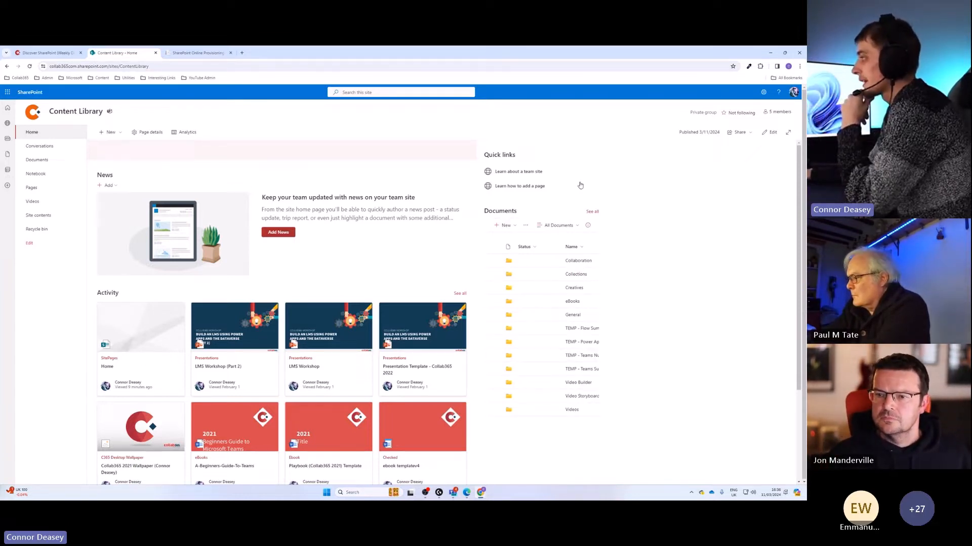
{"action": "mouse_move", "coordinate": [716, 214]}
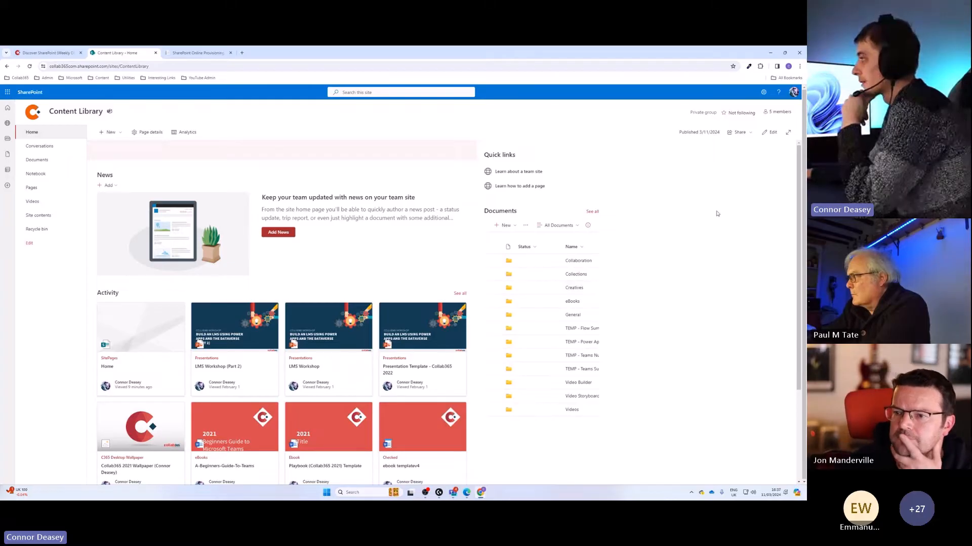
{"action": "mouse_move", "coordinate": [624, 285]}
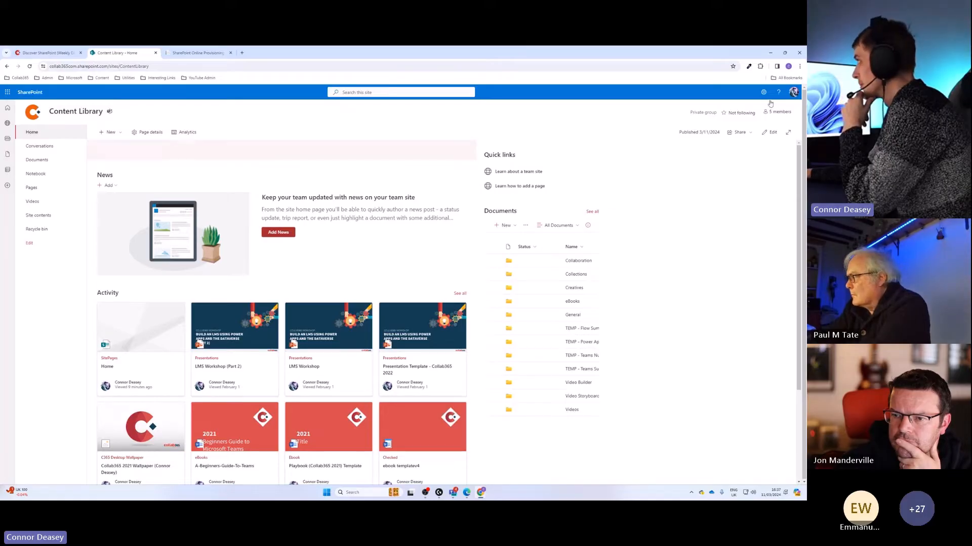
Step: Put the home page back into editing to remove the vertical section
{"action": "left_click", "coordinate": [772, 131]}
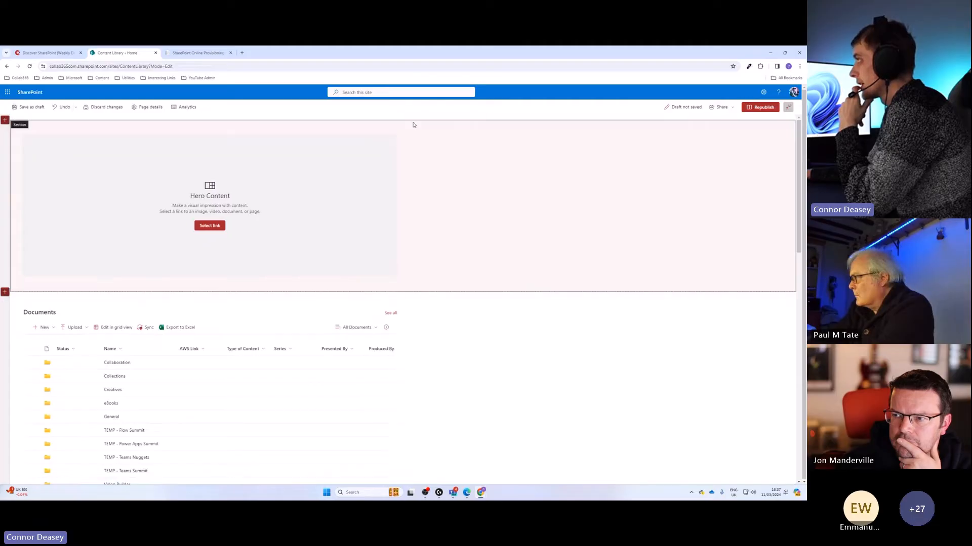
Step: Republish the reverted page, confirming the popup, with Documents spanning full width
{"action": "left_click", "coordinate": [763, 106]}
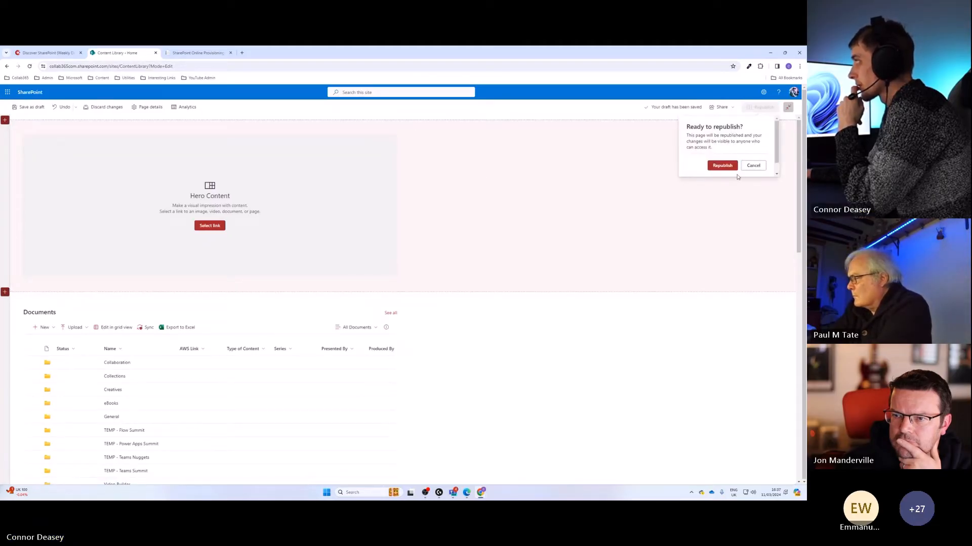
{"action": "left_click", "coordinate": [722, 165]}
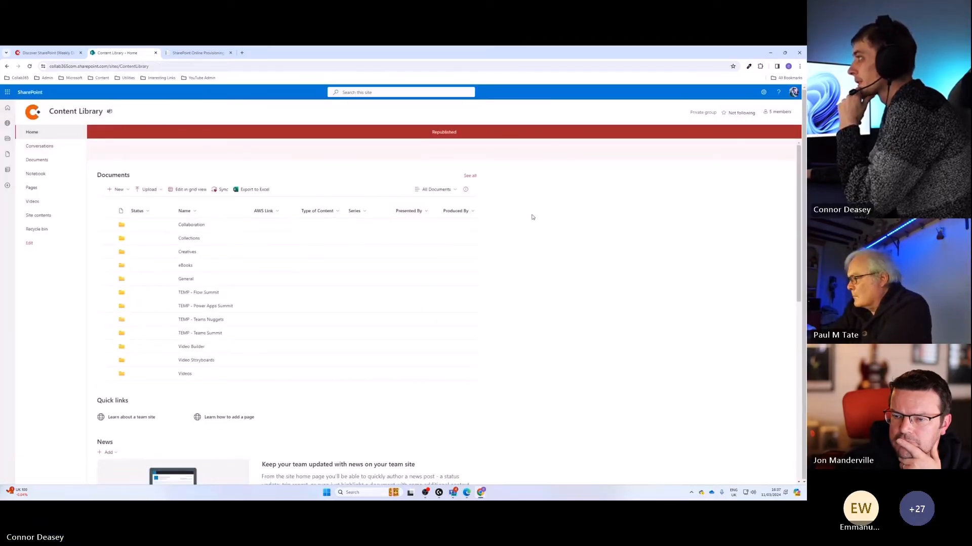
{"action": "scroll", "scroll_direction": "down", "scroll_amount": 3}
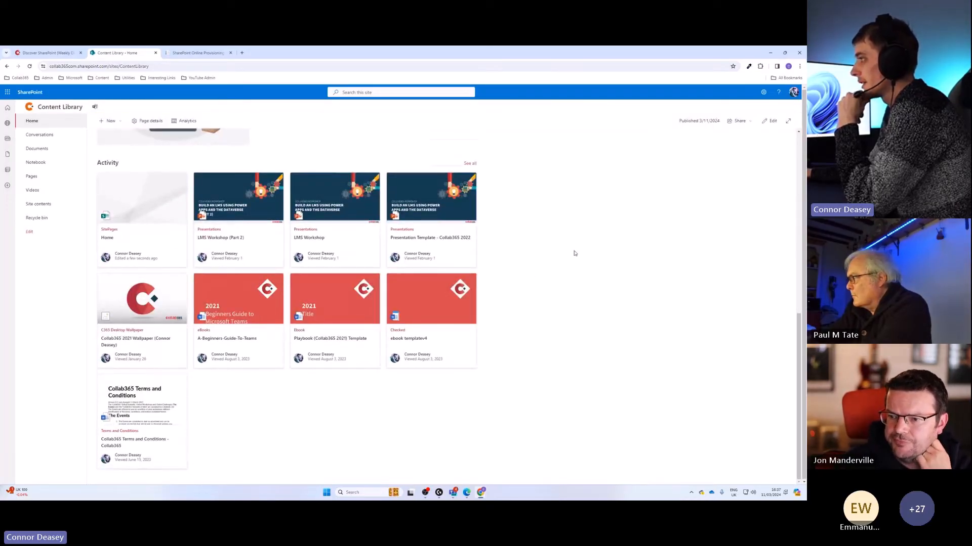
{"action": "mouse_move", "coordinate": [583, 261]}
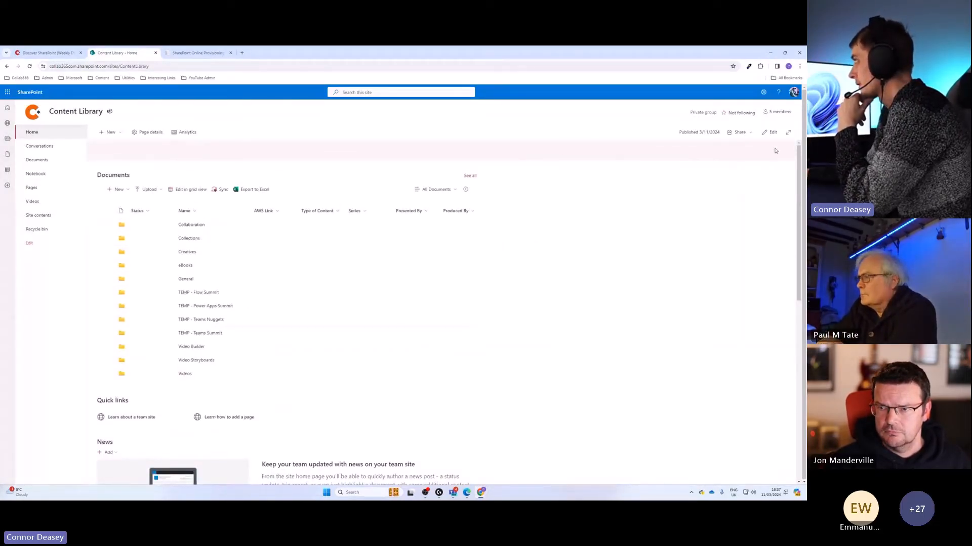
{"action": "left_click", "coordinate": [772, 132]}
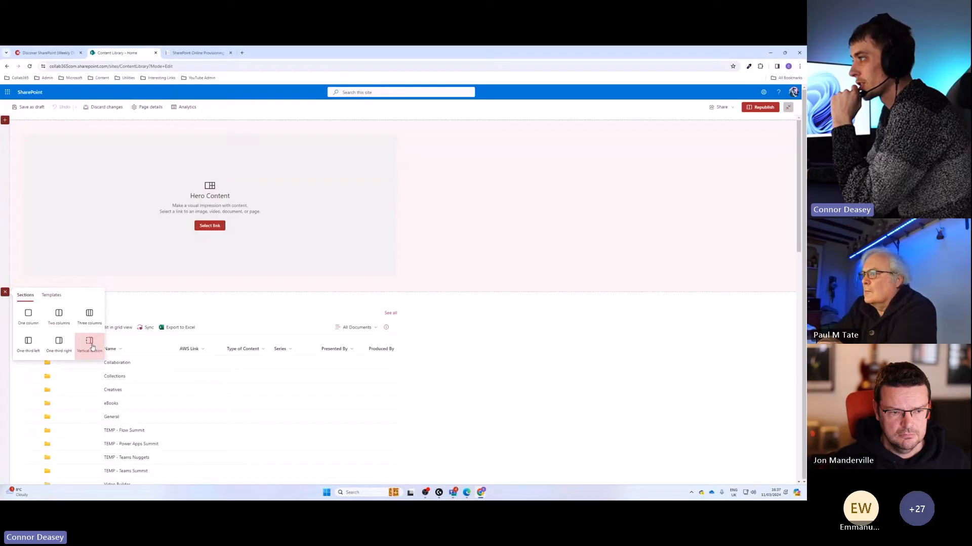
{"action": "left_click", "coordinate": [761, 106]}
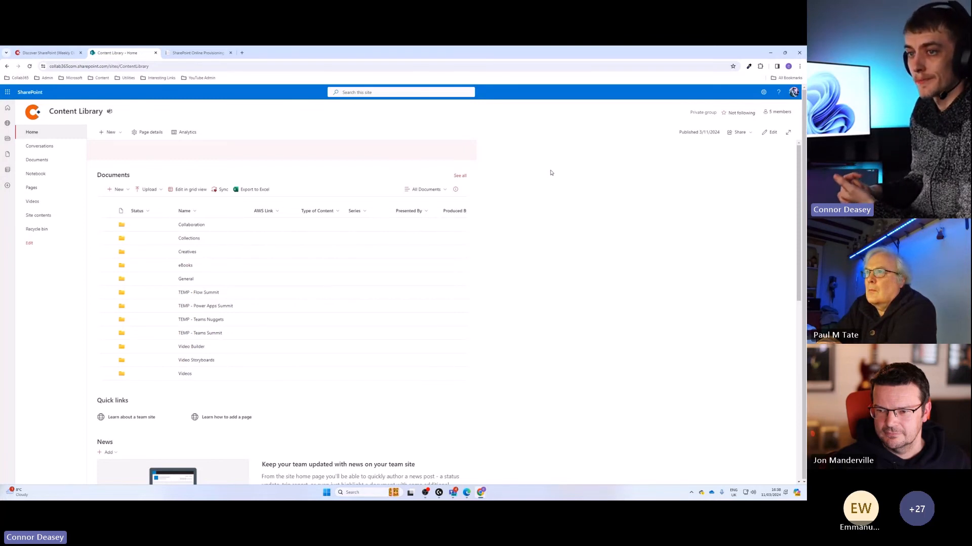
{"action": "mouse_move", "coordinate": [183, 127]}
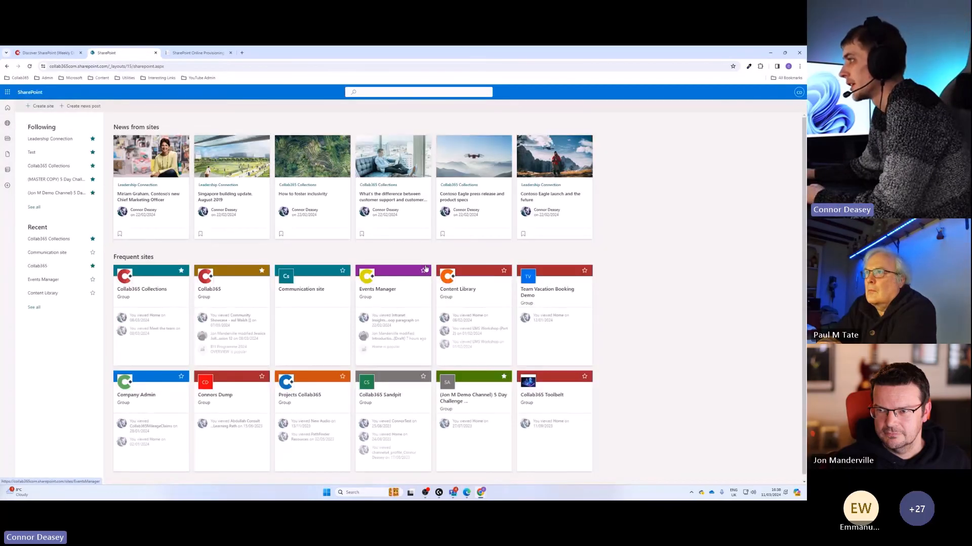
Step: Open the Communication site from Frequent sites and view its hero, News and Events
{"action": "left_click", "coordinate": [311, 280]}
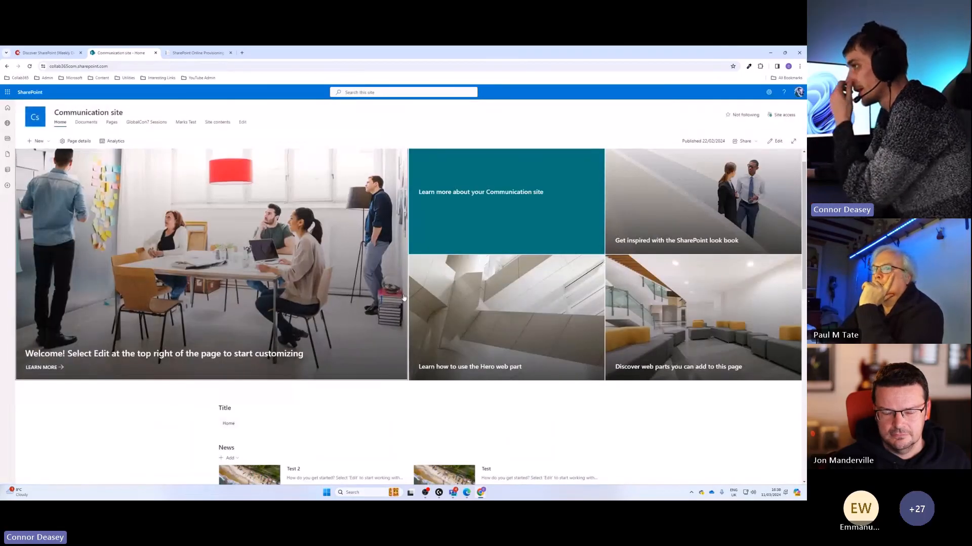
{"action": "scroll", "scroll_direction": "down", "scroll_amount": 3}
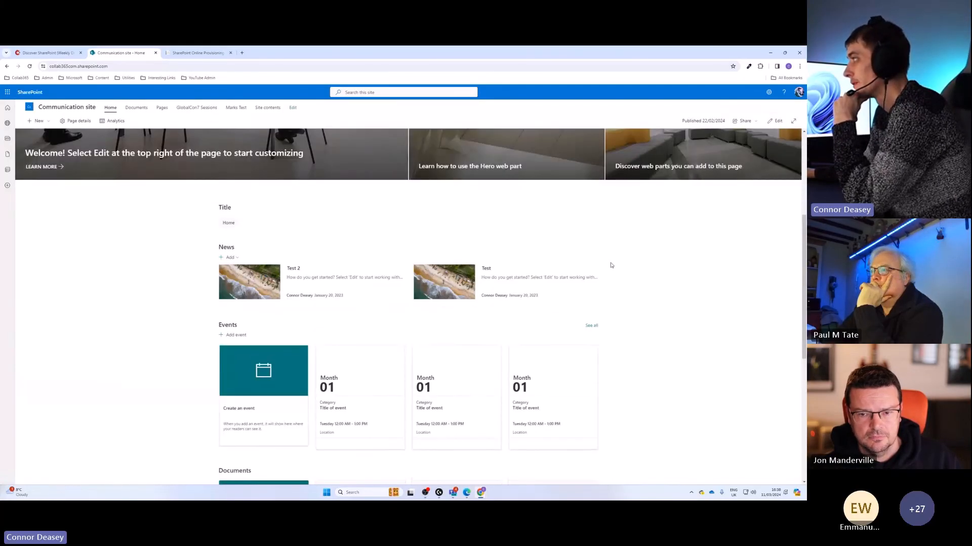
Step: Edit the Communication site home page and show its section layouts, including Full-width section
{"action": "left_click", "coordinate": [775, 121]}
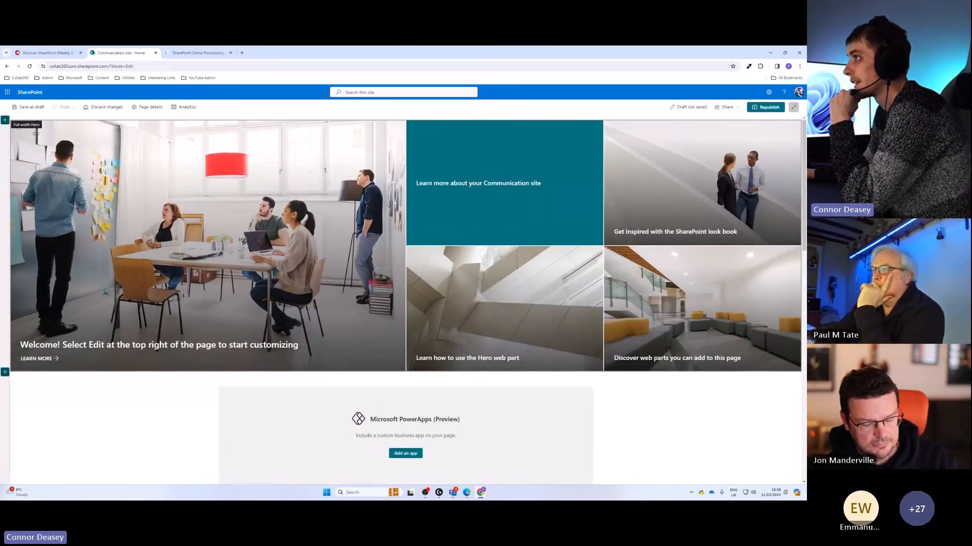
{"action": "left_click", "coordinate": [5, 119]}
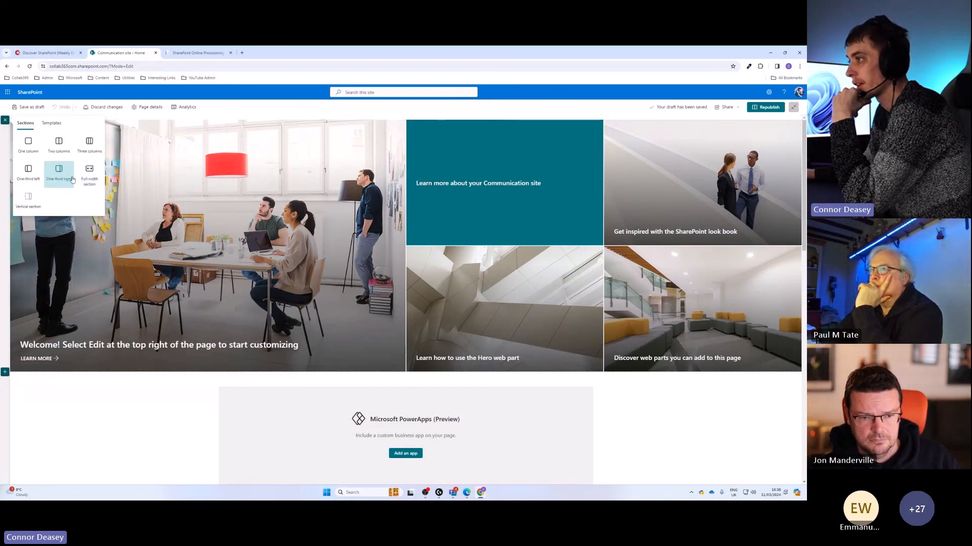
{"action": "mouse_move", "coordinate": [89, 170]}
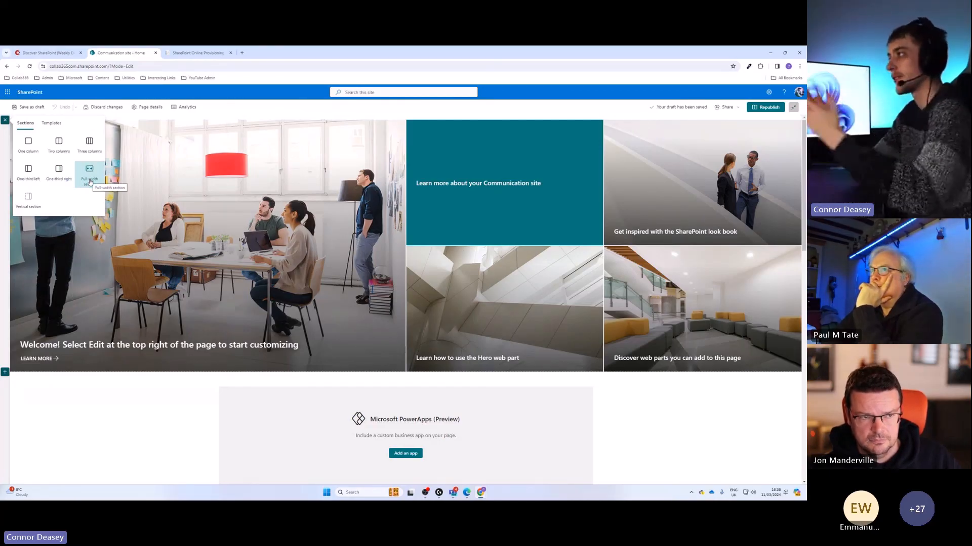